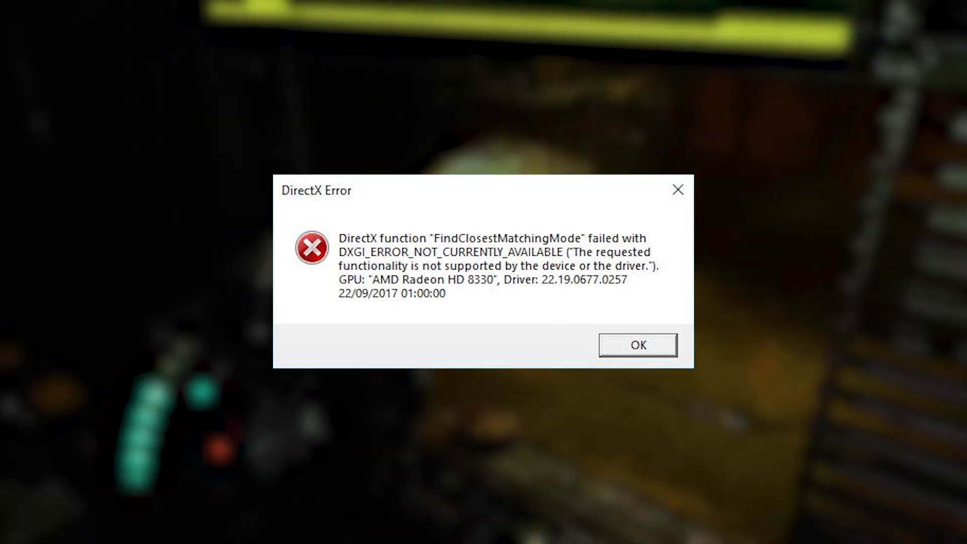
Dismiss the unsupported display mode DirectX error and reach the Steam library home
{"action": "left_click", "coordinate": [637, 344]}
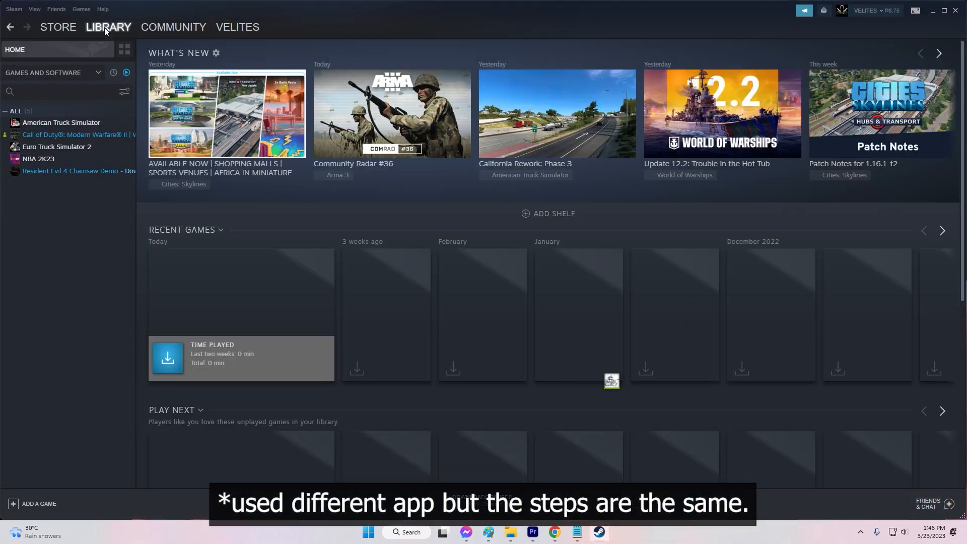
Verify the Resident Evil 4 Chainsaw Demo's local files, validating all 169, then close Properties
{"action": "left_click", "coordinate": [77, 170]}
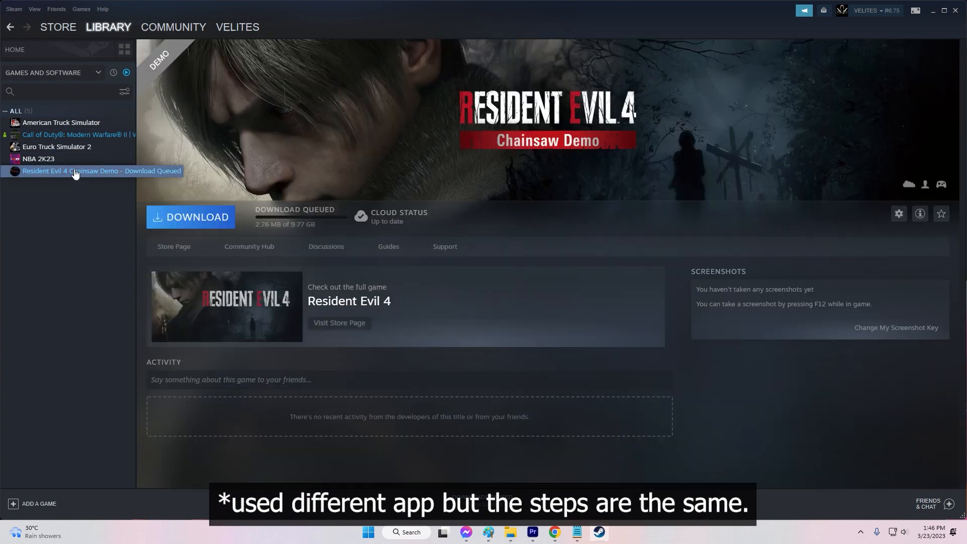
{"action": "mouse_move", "coordinate": [126, 231]}
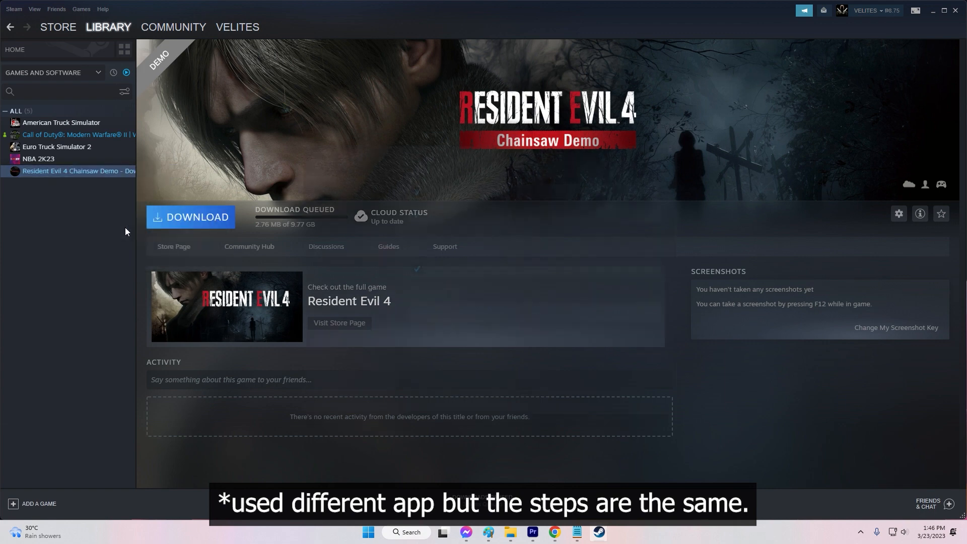
{"action": "left_click", "coordinate": [899, 214]}
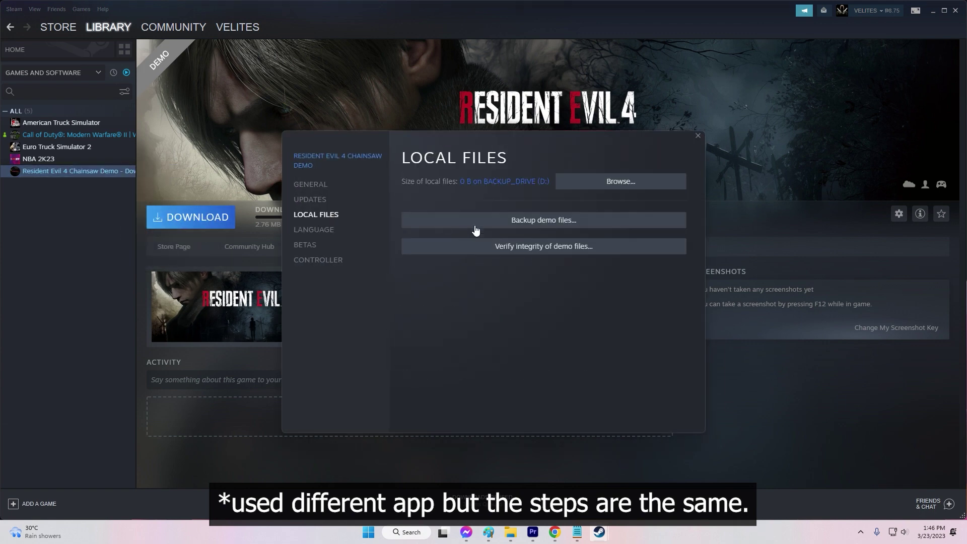
{"action": "left_click", "coordinate": [543, 247]}
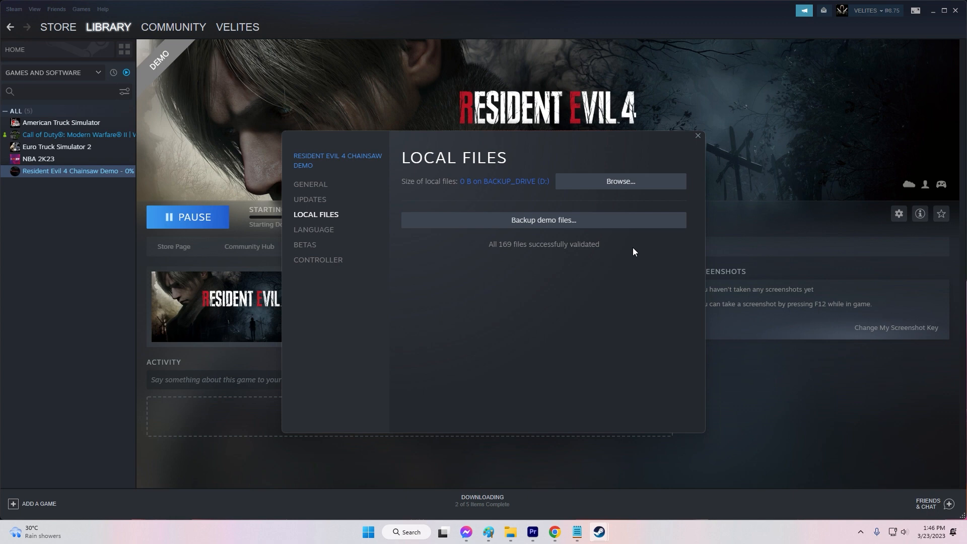
{"action": "left_click", "coordinate": [698, 135]}
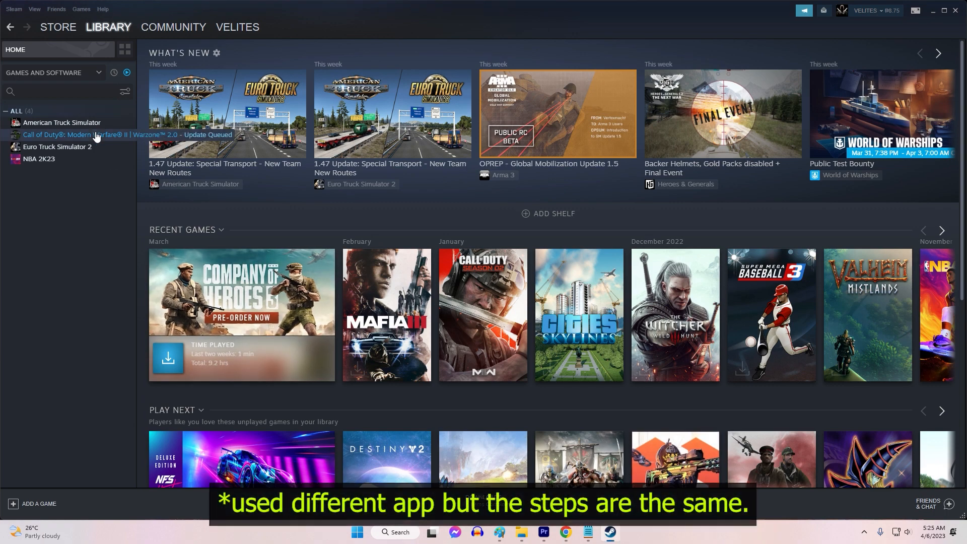
Enter -dx11 as the launch option for Call of Duty: Modern Warfare II
{"action": "right_click", "coordinate": [74, 134]}
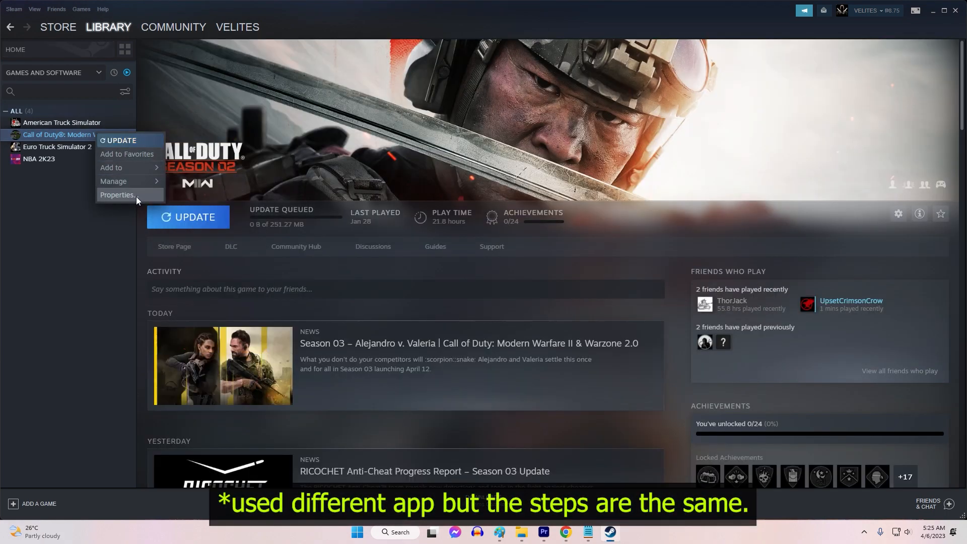
{"action": "left_click", "coordinate": [117, 195]}
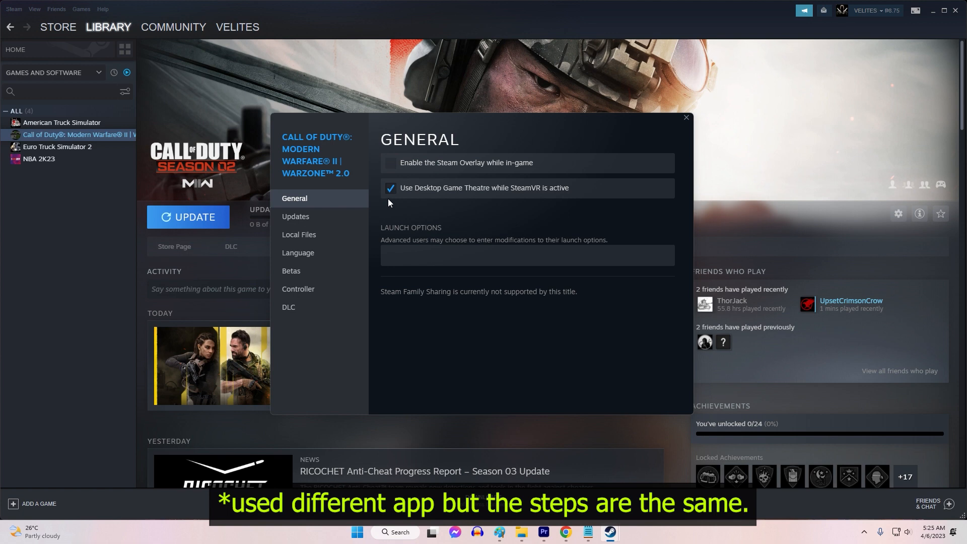
{"action": "left_click", "coordinate": [461, 255]}
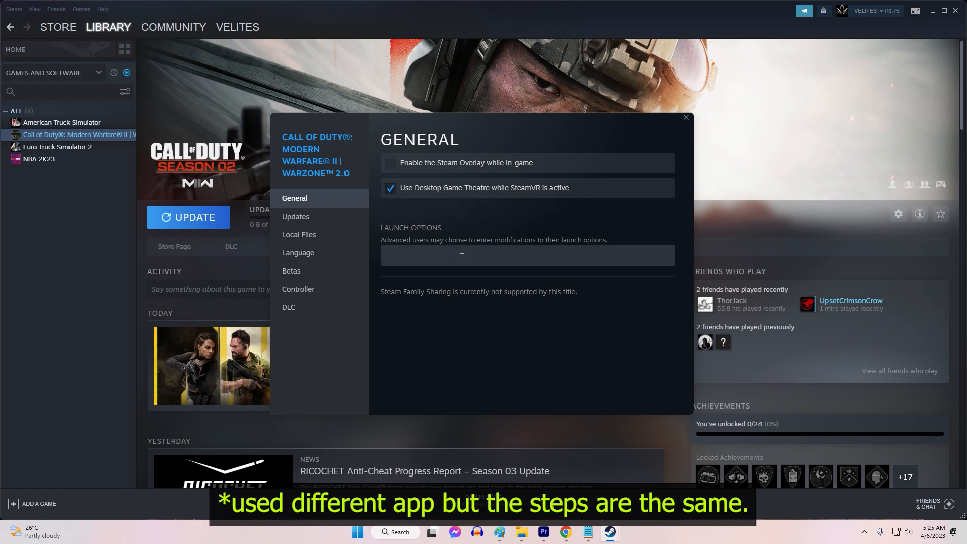
{"action": "type", "text": "-"}
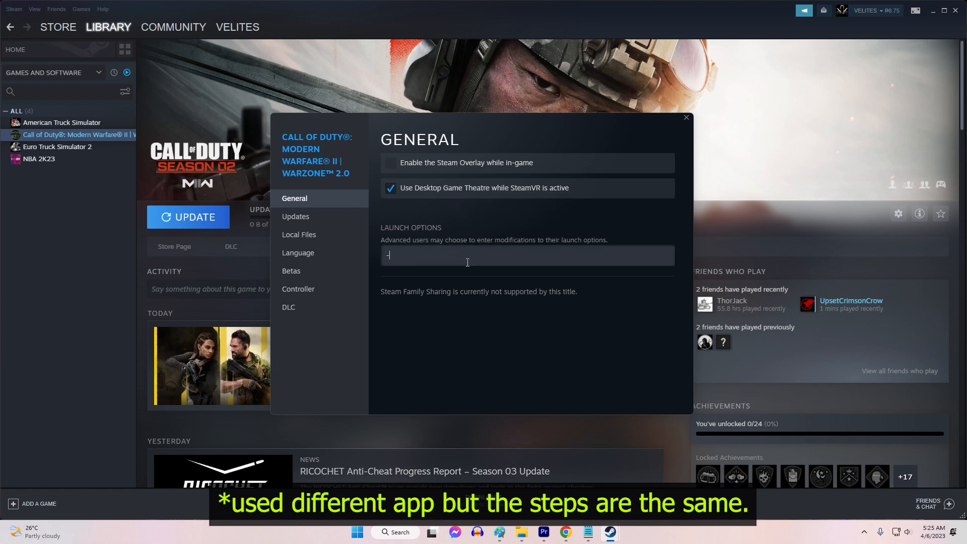
{"action": "type", "text": "dx11"}
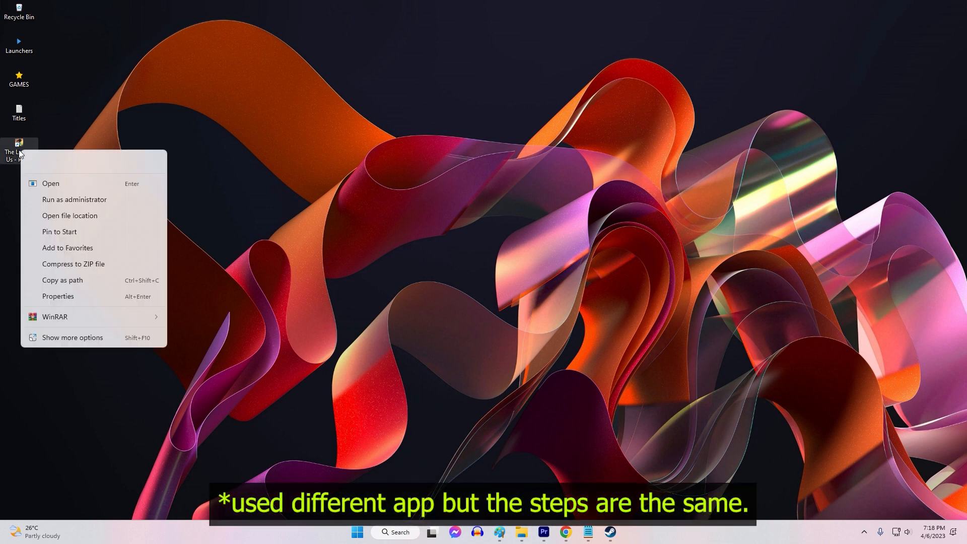
Run The Last of Us - Part I shortcut as administrator
{"action": "left_click", "coordinate": [62, 209]}
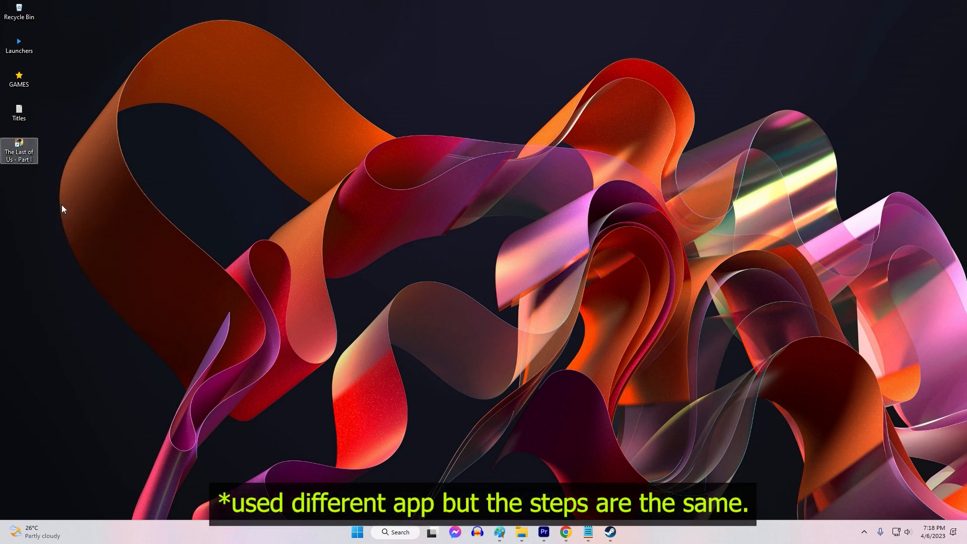